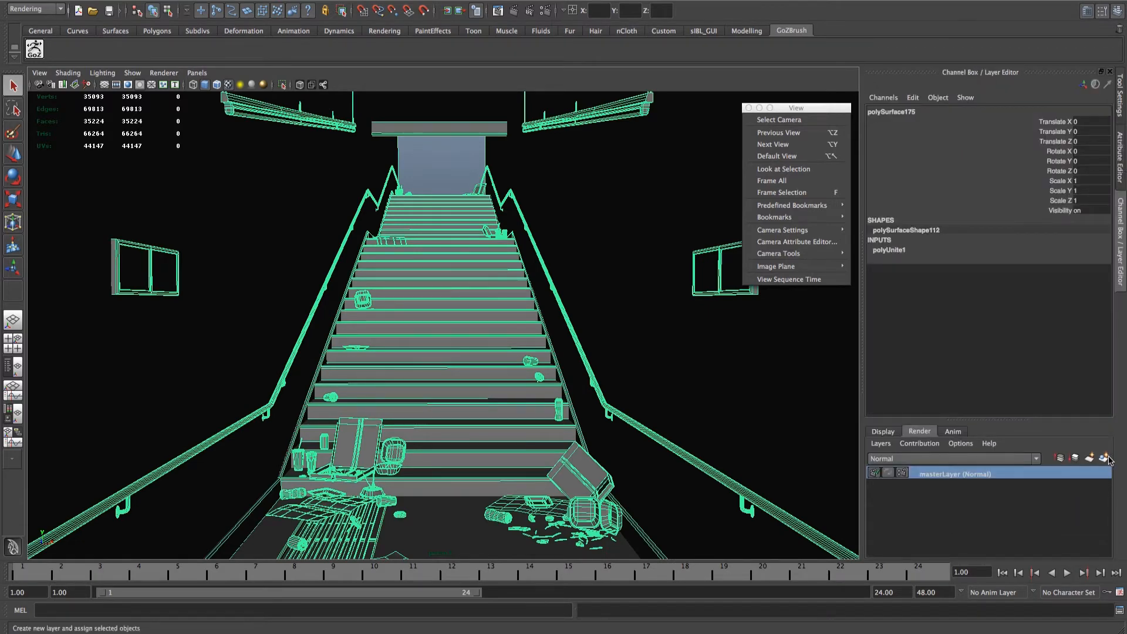
Step: Create a render layer from the staircase scene and apply the Luminance Depth preset
{"action": "left_click", "coordinate": [1109, 457]}
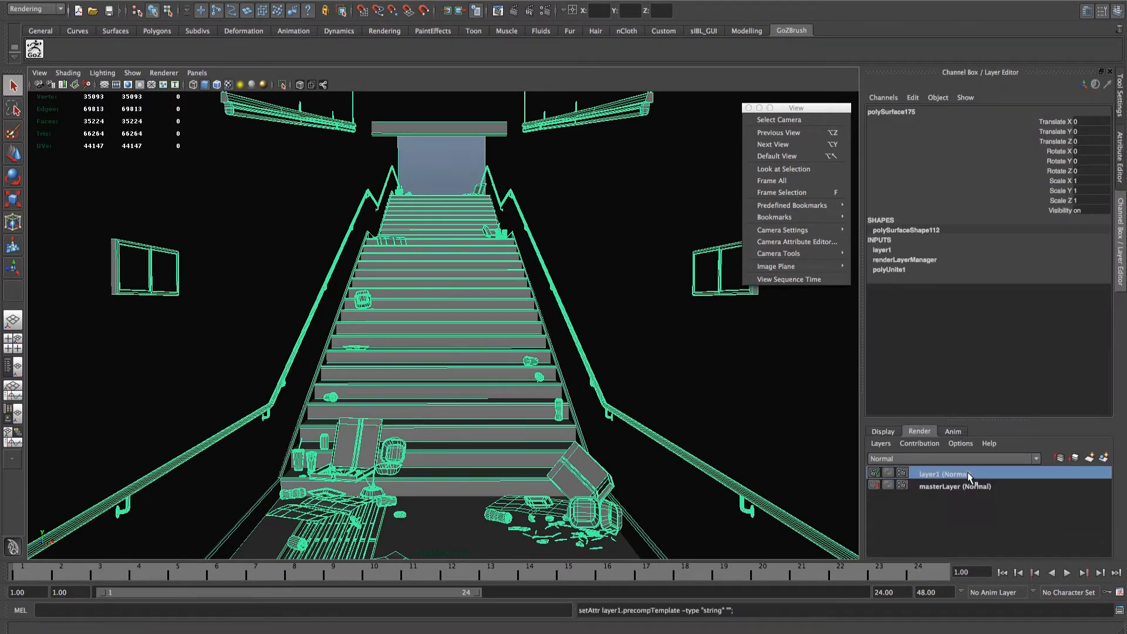
{"action": "double_click", "coordinate": [942, 473]}
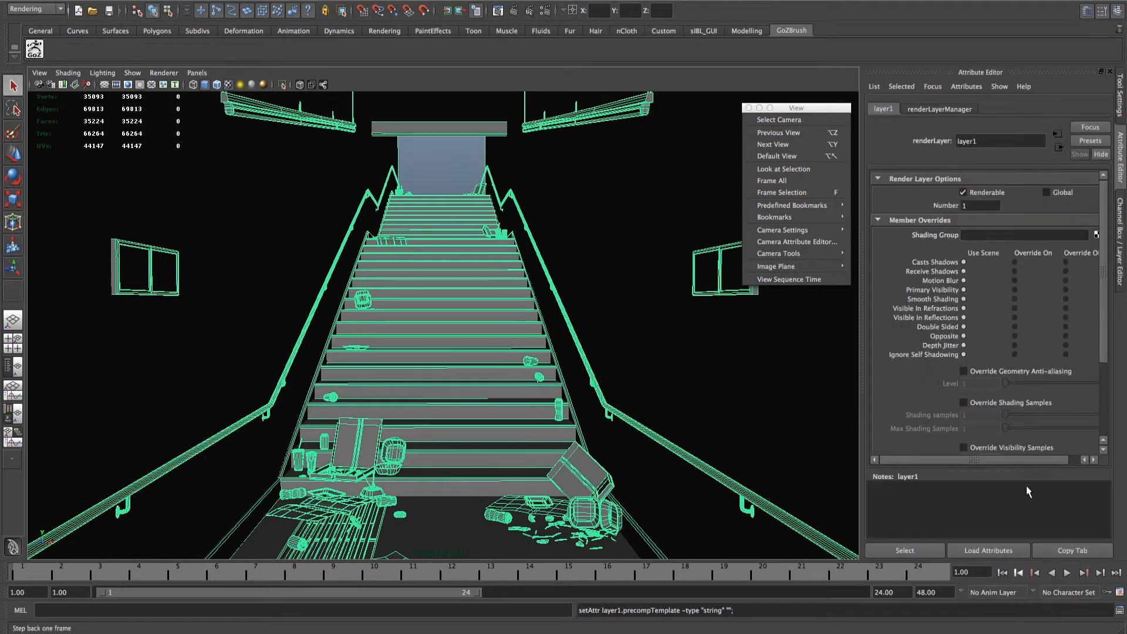
{"action": "left_click", "coordinate": [1089, 140]}
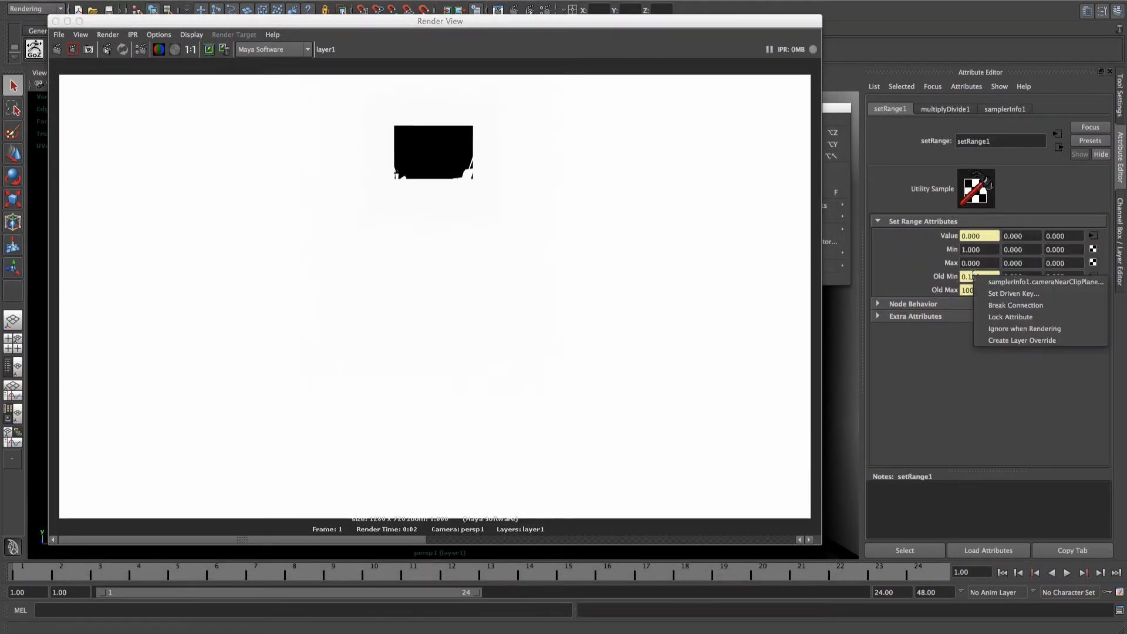
Step: Break the Old Min/Old Max clip-plane connections, enter a manual Old Max, and re-render the depth pass
{"action": "left_click", "coordinate": [1014, 305]}
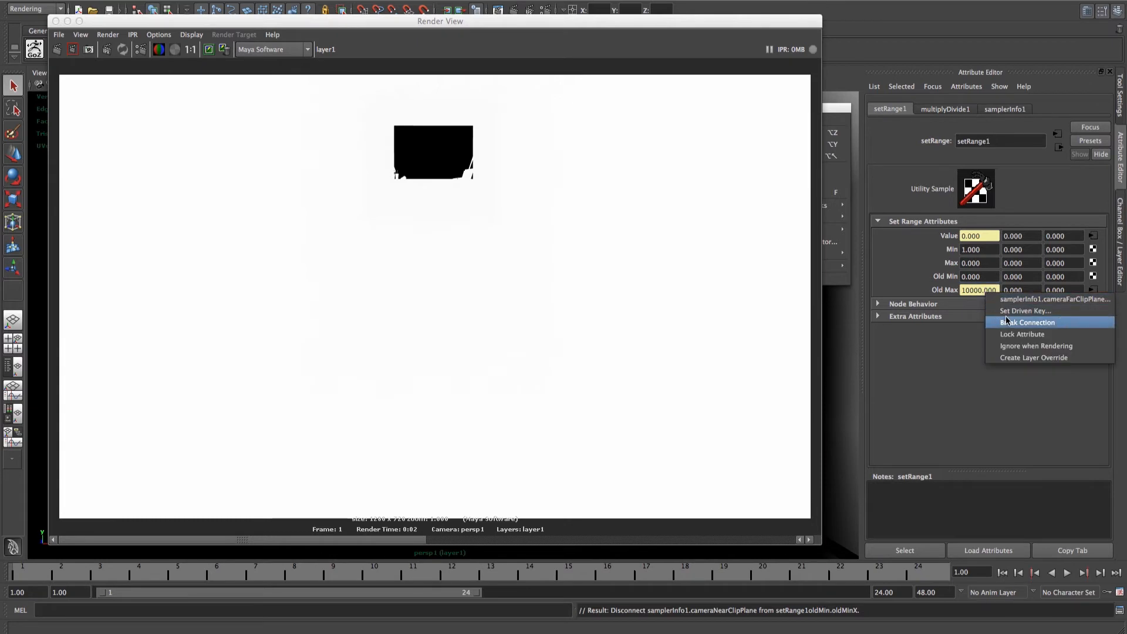
{"action": "left_click", "coordinate": [1026, 322]}
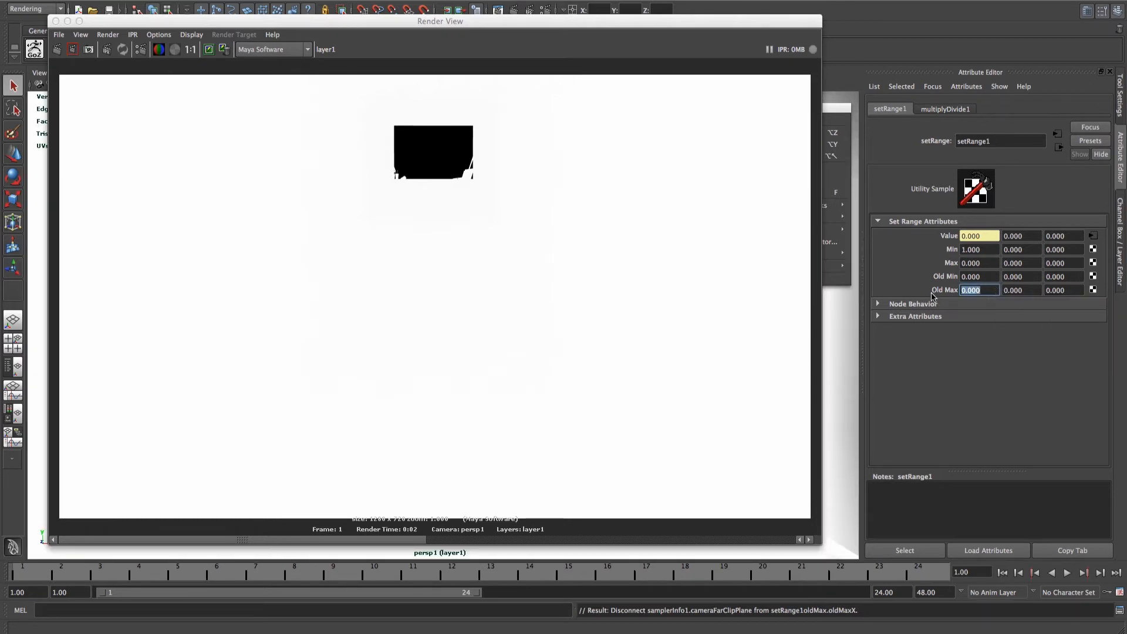
{"action": "type", "text": "100.000"}
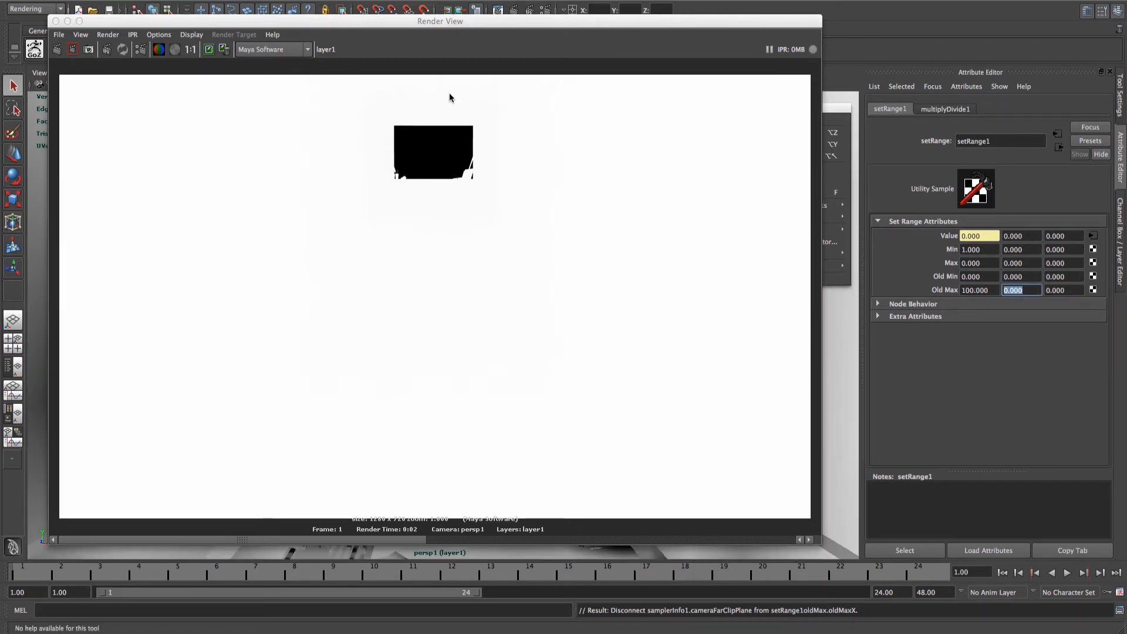
{"action": "left_click", "coordinate": [57, 49]}
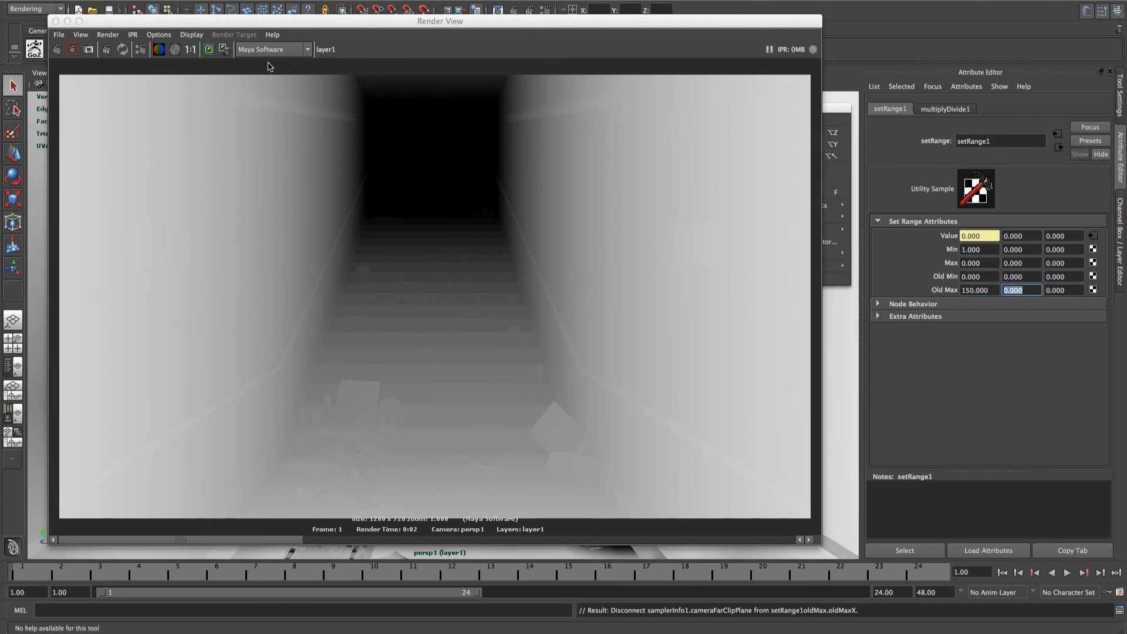
Step: Redo the previous render to refresh the grey depth gradient in Render View
{"action": "left_click", "coordinate": [122, 49]}
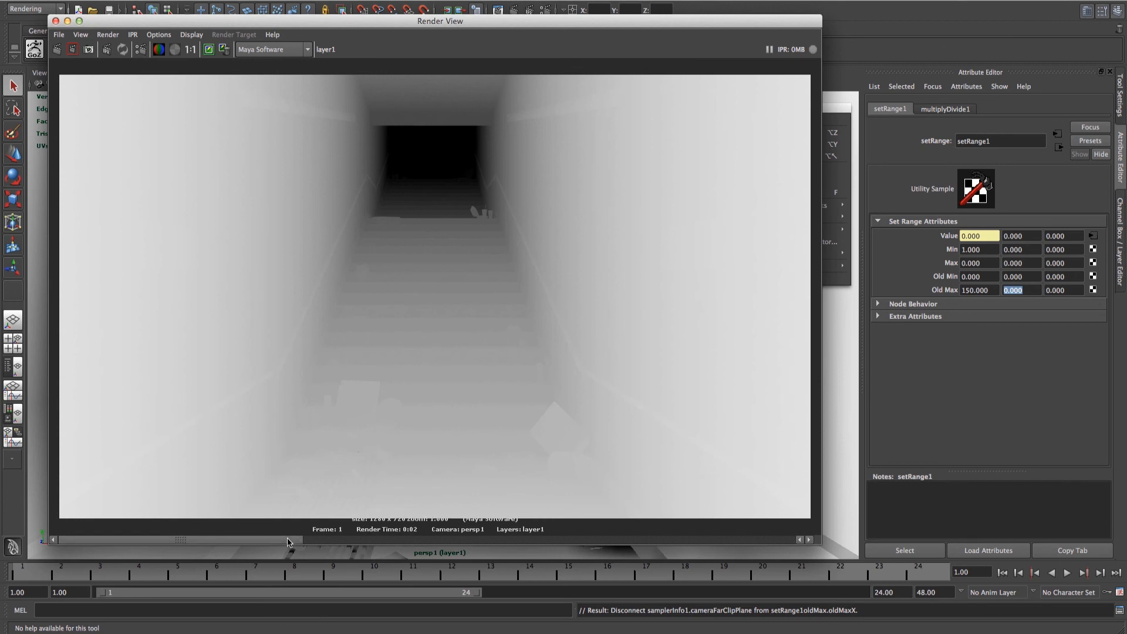
{"action": "mouse_move", "coordinate": [169, 113]}
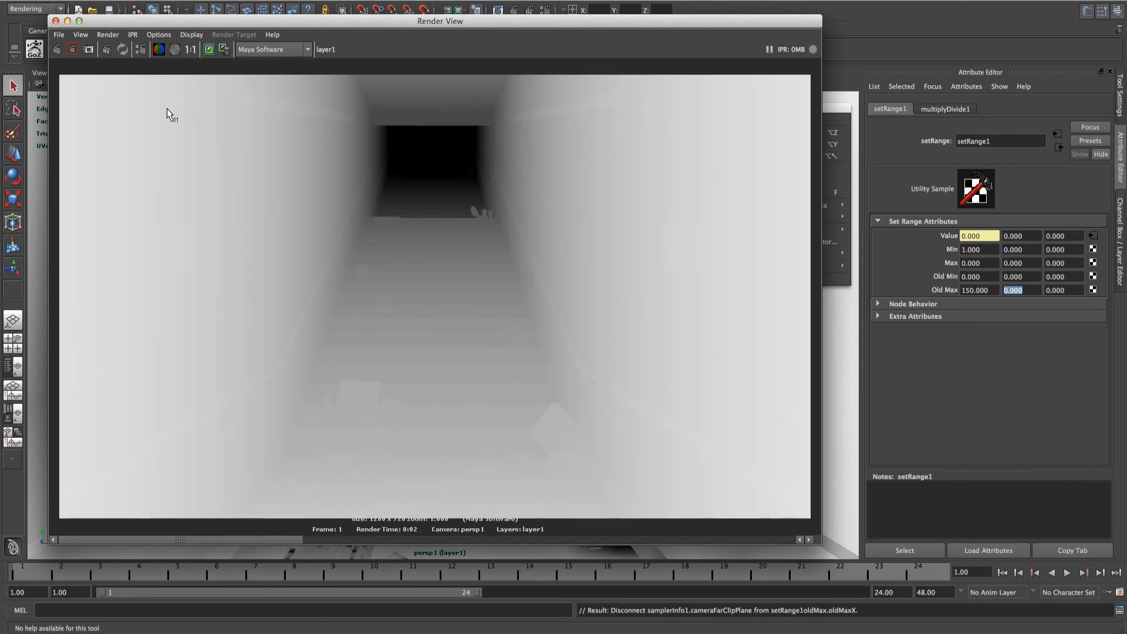
{"action": "mouse_move", "coordinate": [399, 389]}
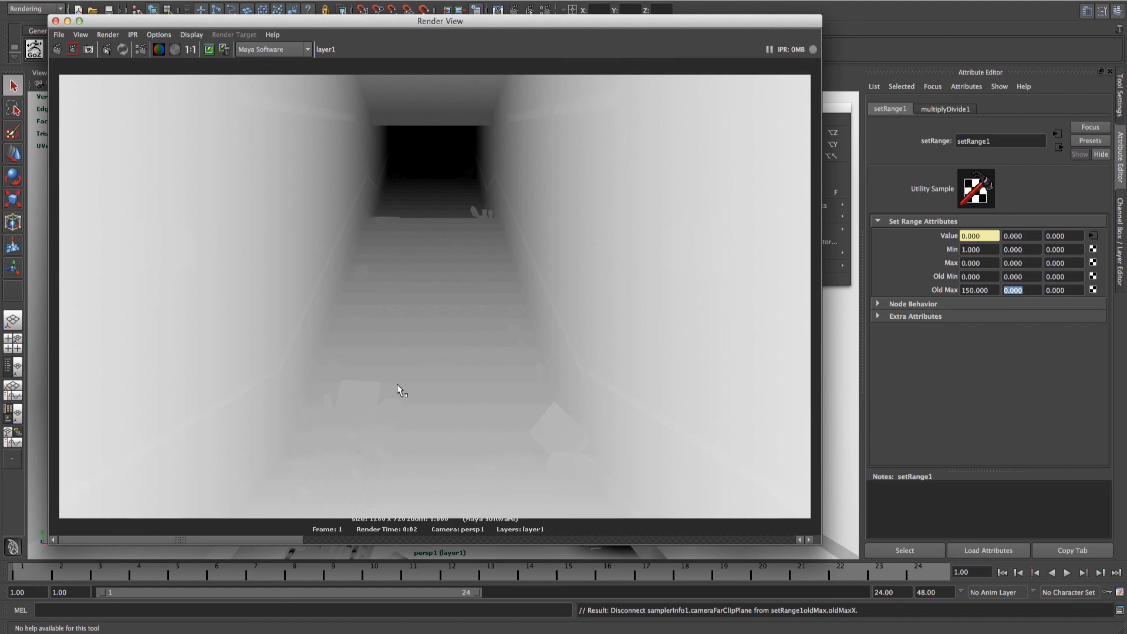